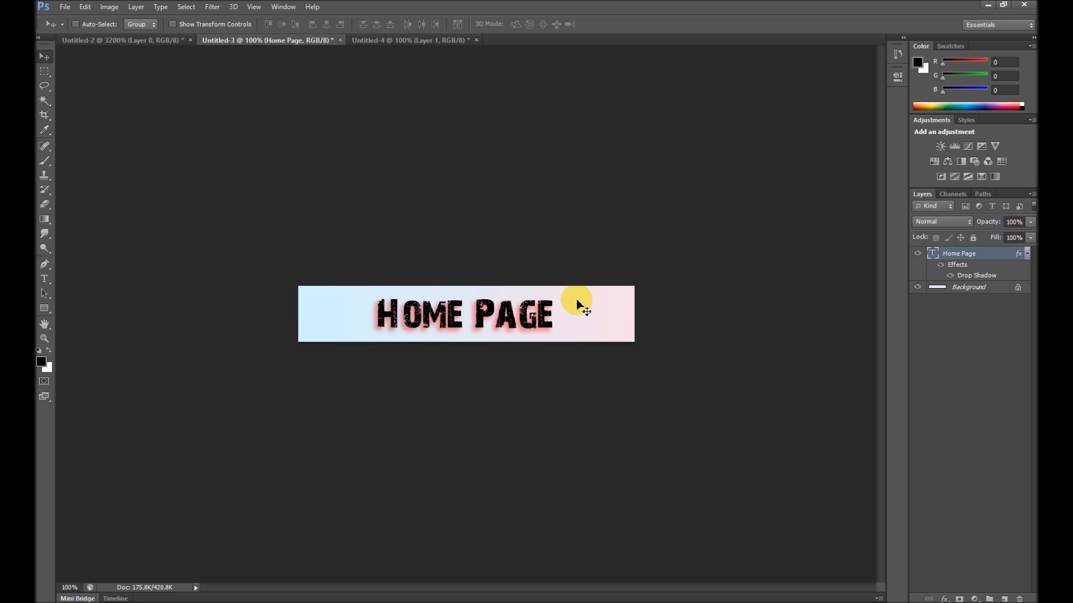
mouse_move(525, 345)
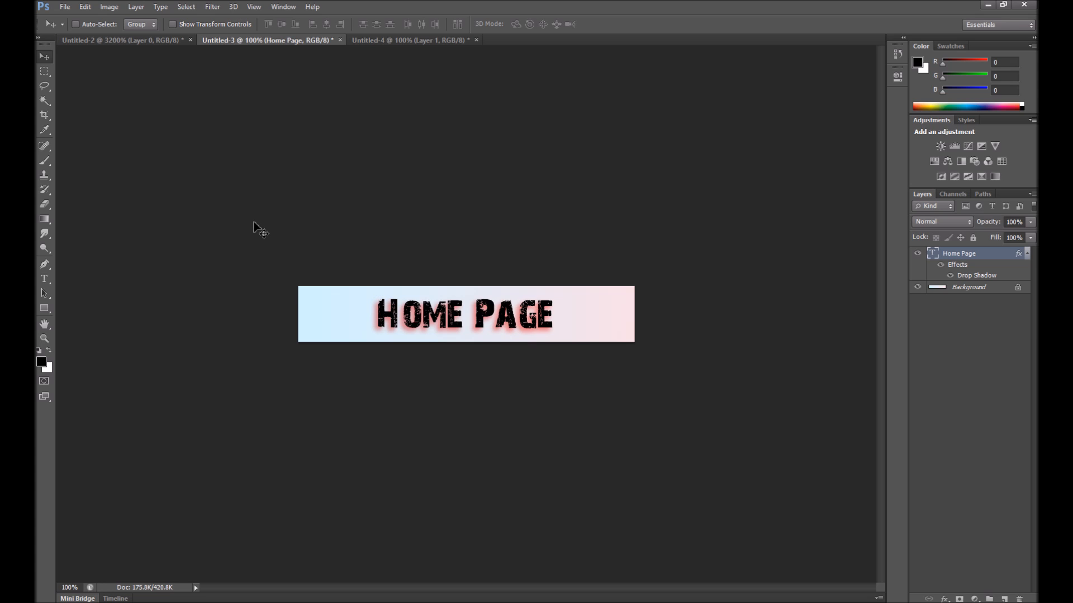
Step: Reach the File menu's save commands for the Home Page banner
click(65, 6)
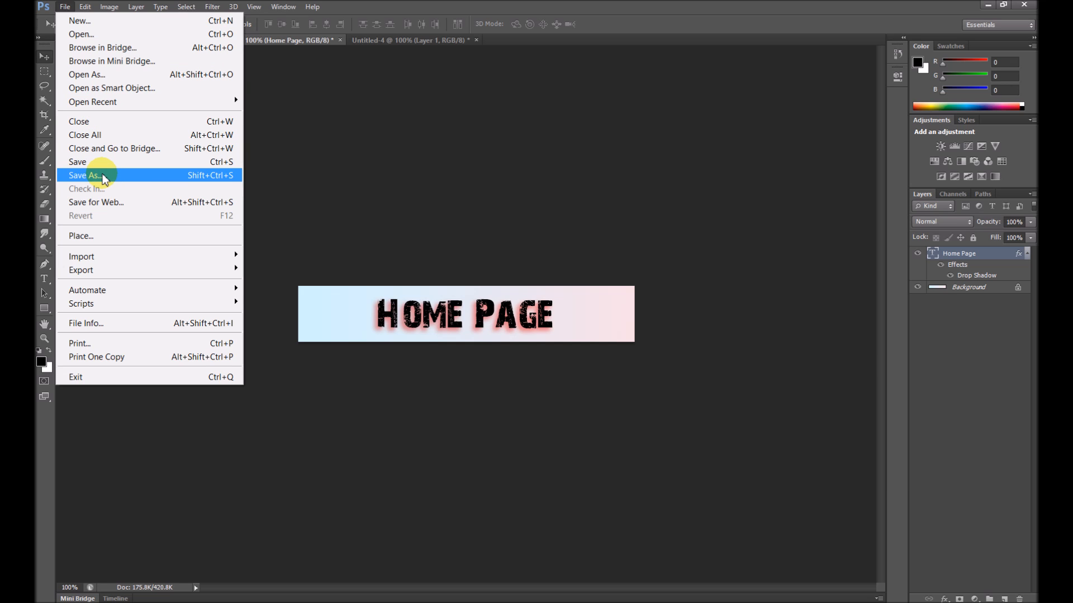
Step: Save the banner via Save As as a JPEG named headerHome in the images folder
click(83, 175)
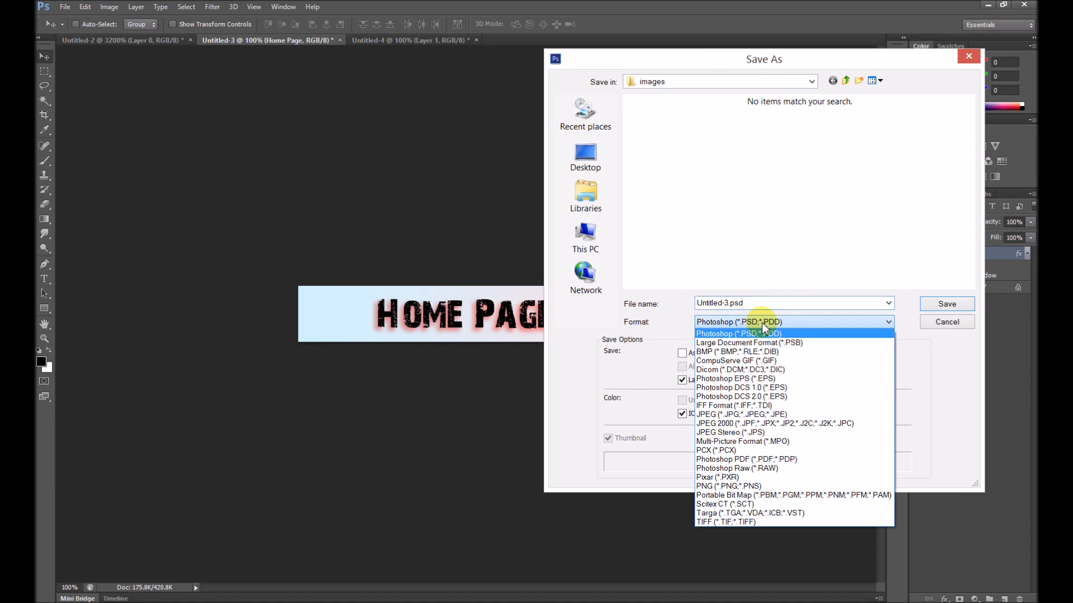
mouse_move(749, 343)
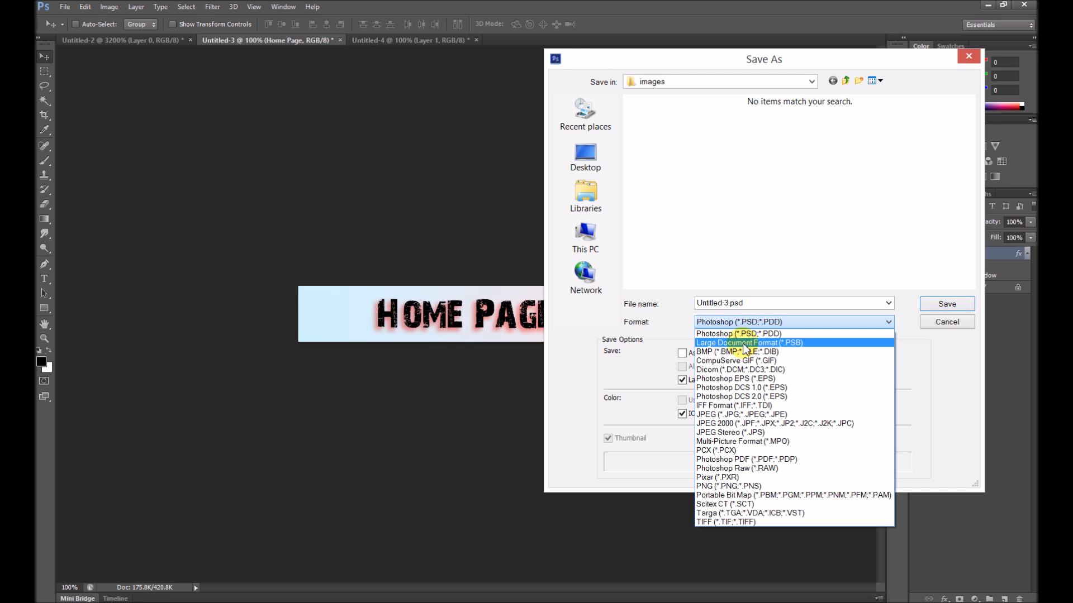
mouse_move(776, 352)
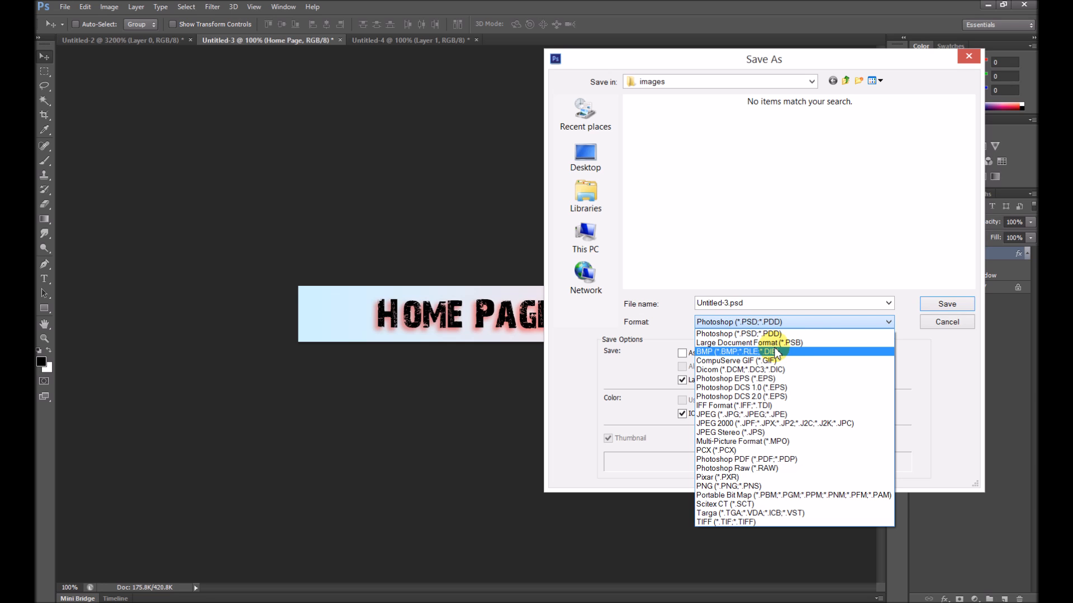
mouse_move(784, 404)
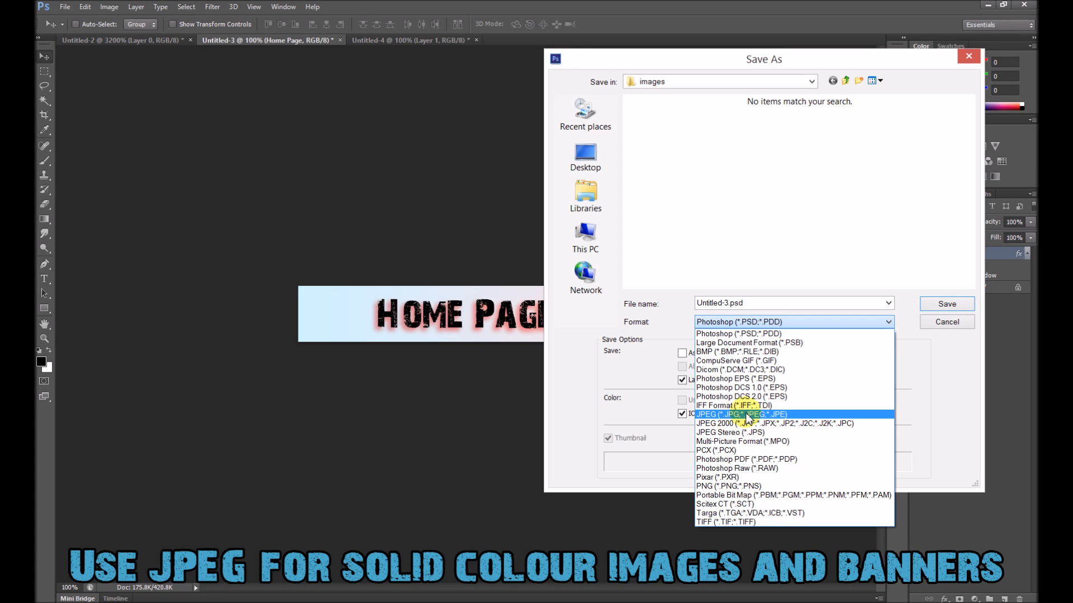
mouse_move(745, 417)
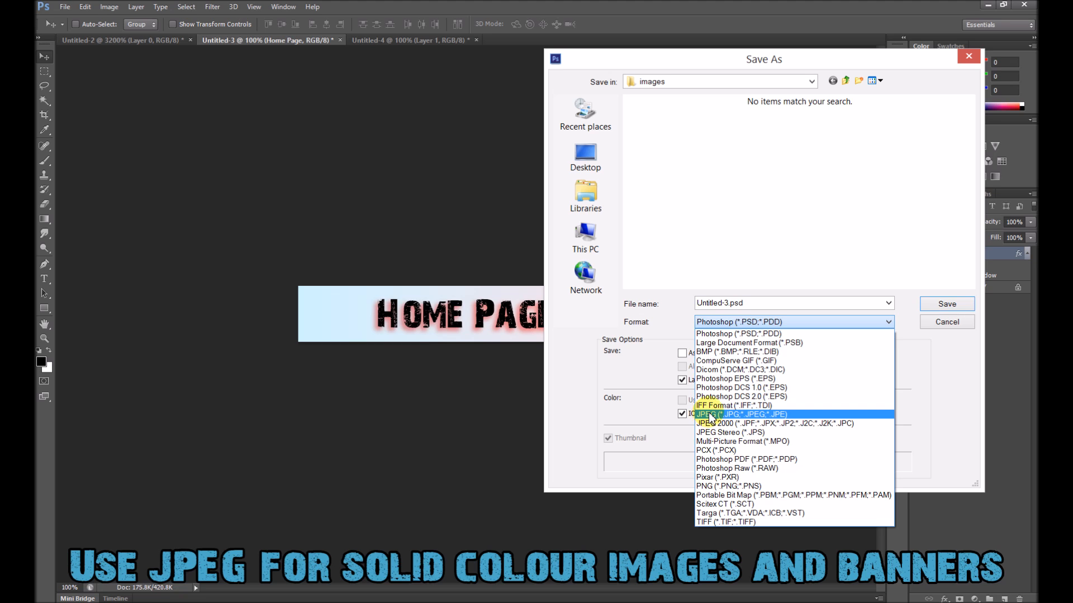
click(740, 414)
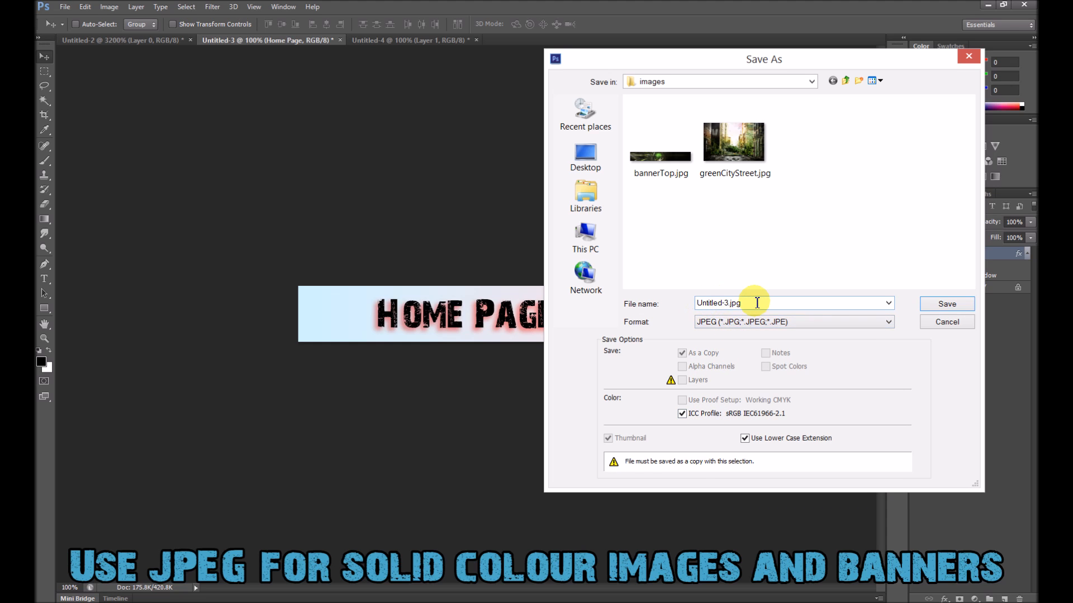
text(headerHome)
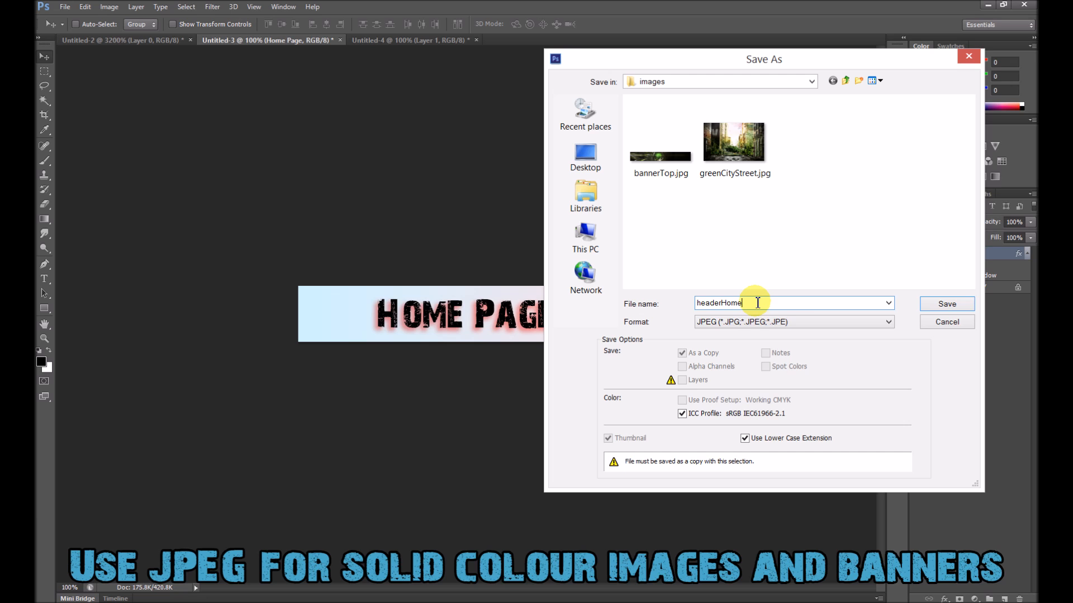
click(945, 303)
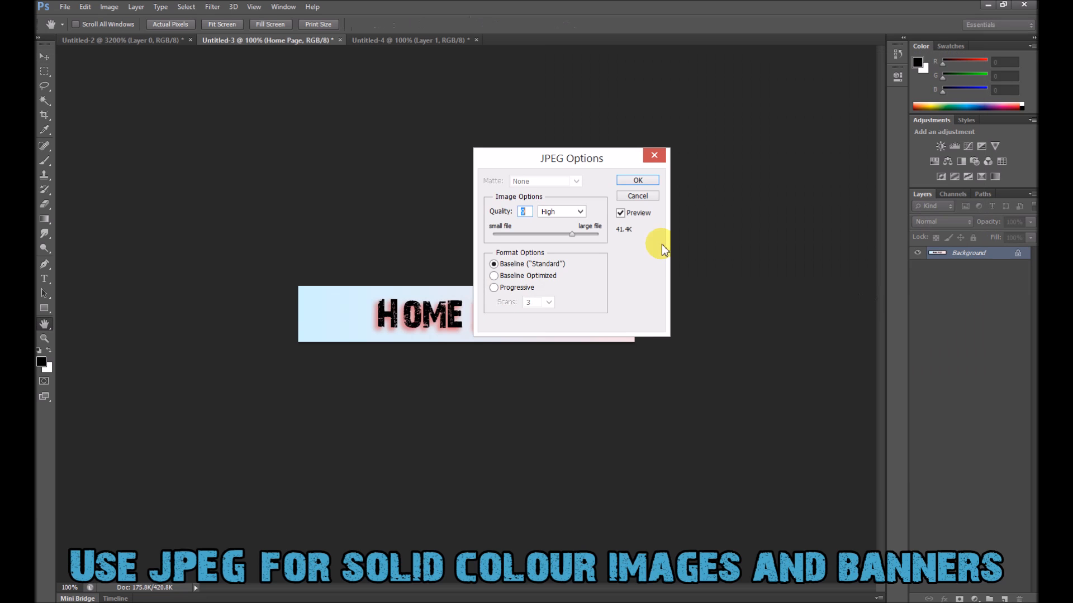
Step: Write headerHome.jpg with the JPEG Quality slider at Maximum
drag(571, 157, 453, 107)
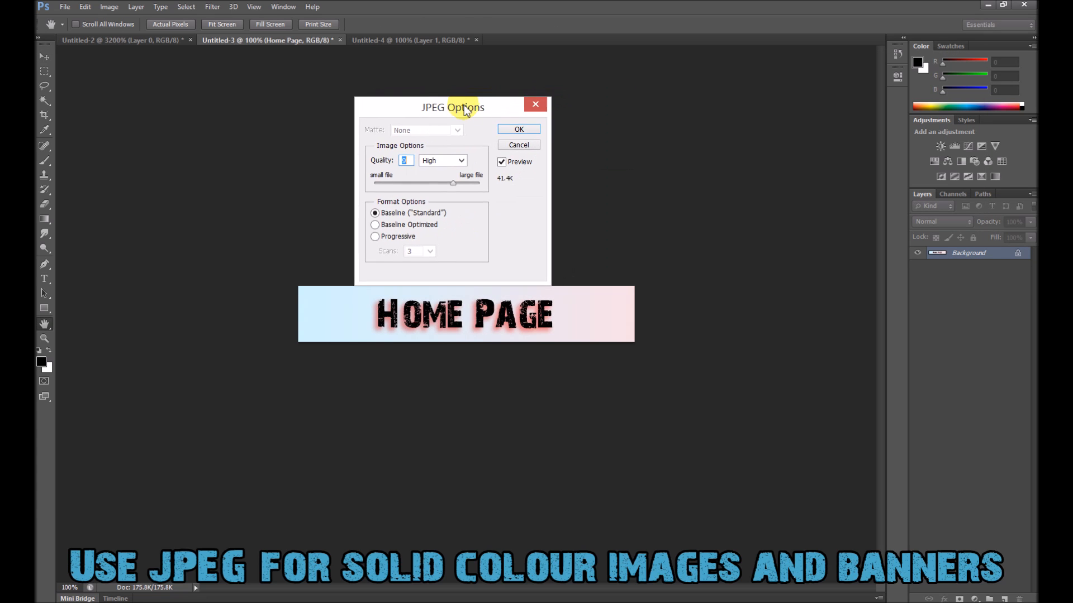
mouse_move(453, 190)
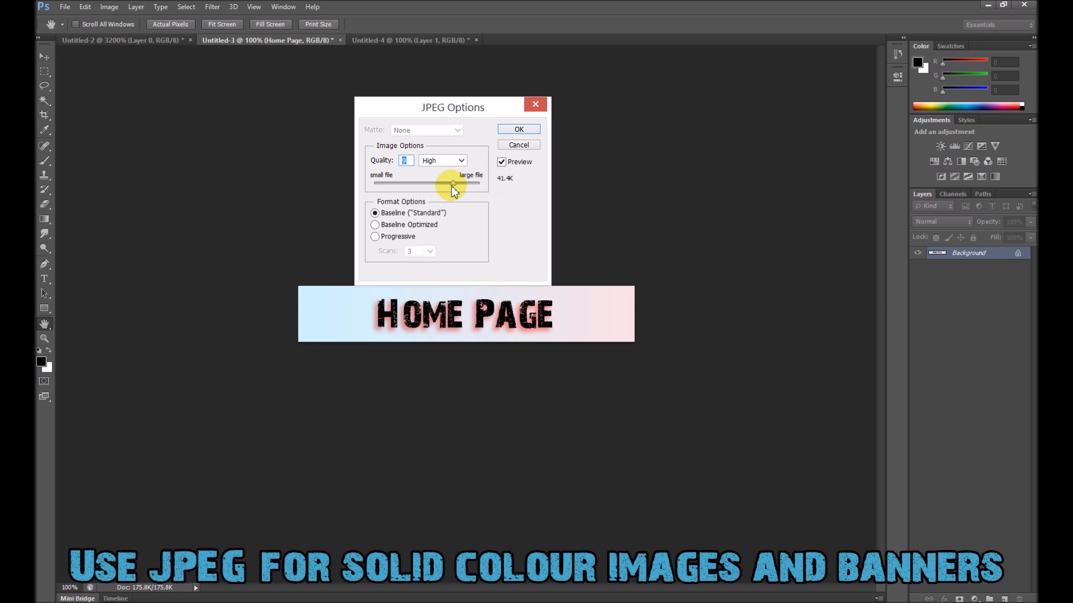
drag(448, 184, 479, 185)
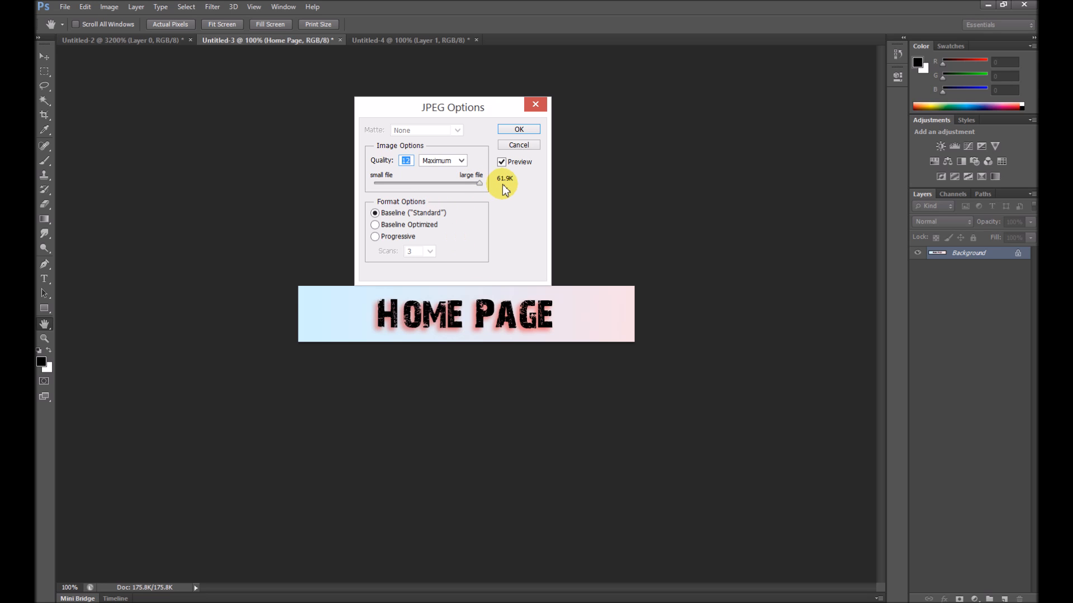
click(517, 129)
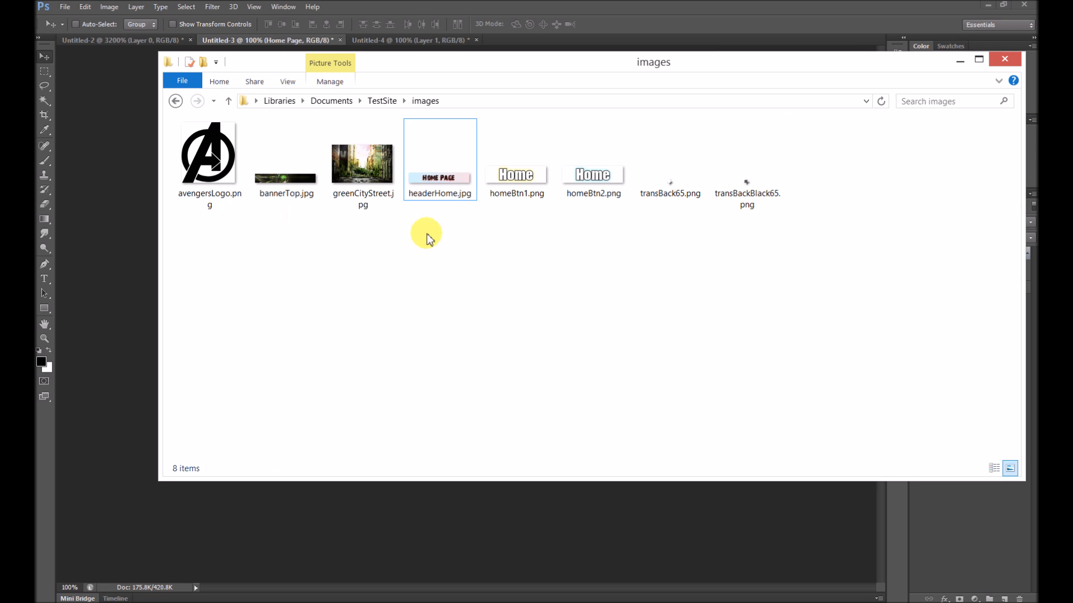
Step: Check headerHome.jpg in the images folder, reported at 53.6 KB
double_click(440, 153)
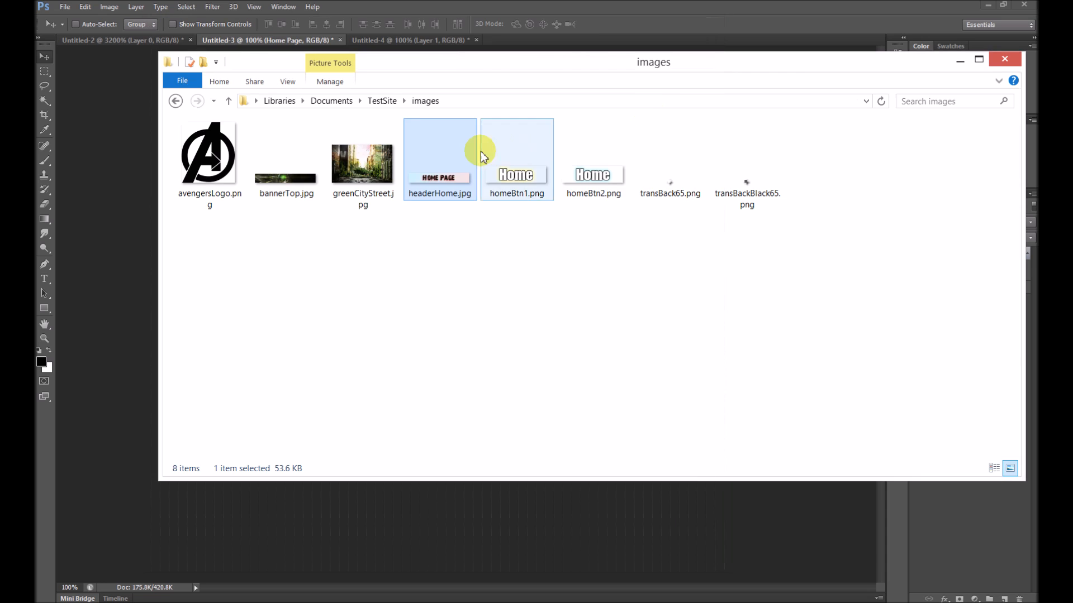
mouse_move(440, 181)
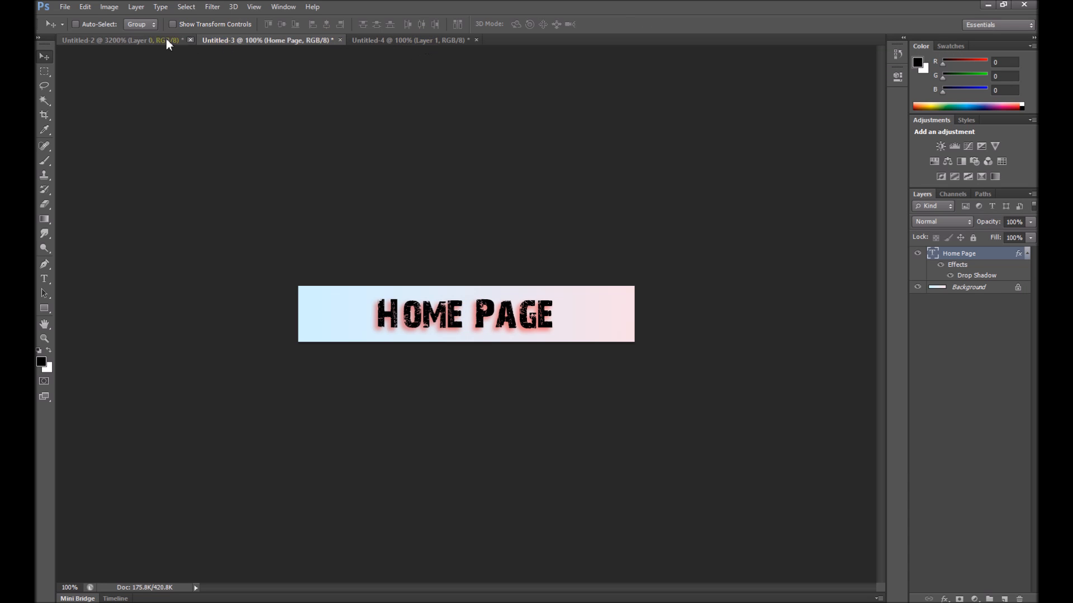
Step: Preview PNG as the format for the transparent Untitled-2 image, cancel, and switch to the Untitled-4 dark background
click(123, 40)
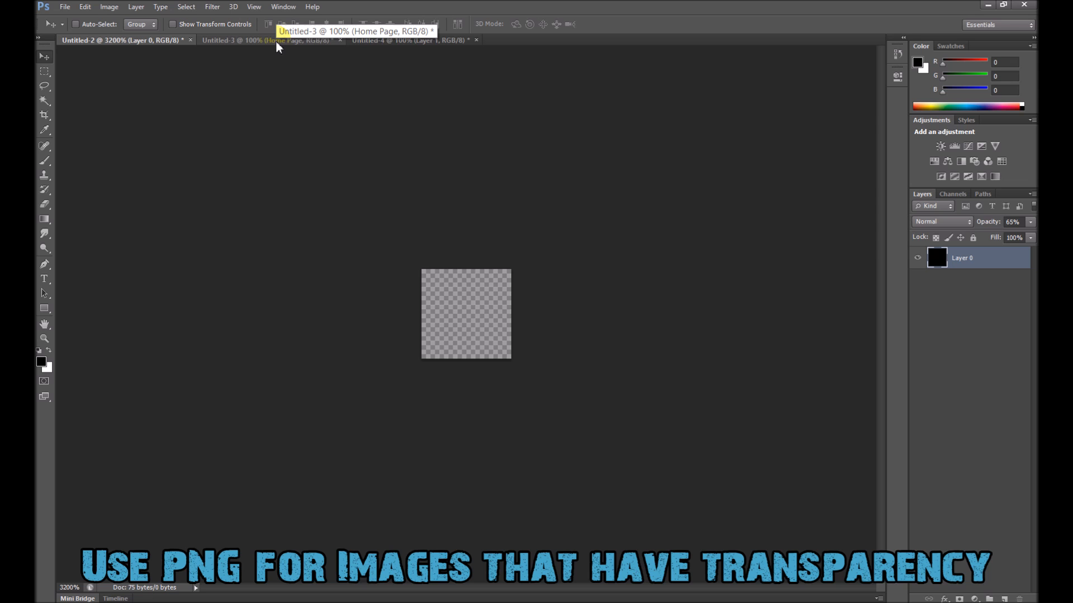
click(64, 6)
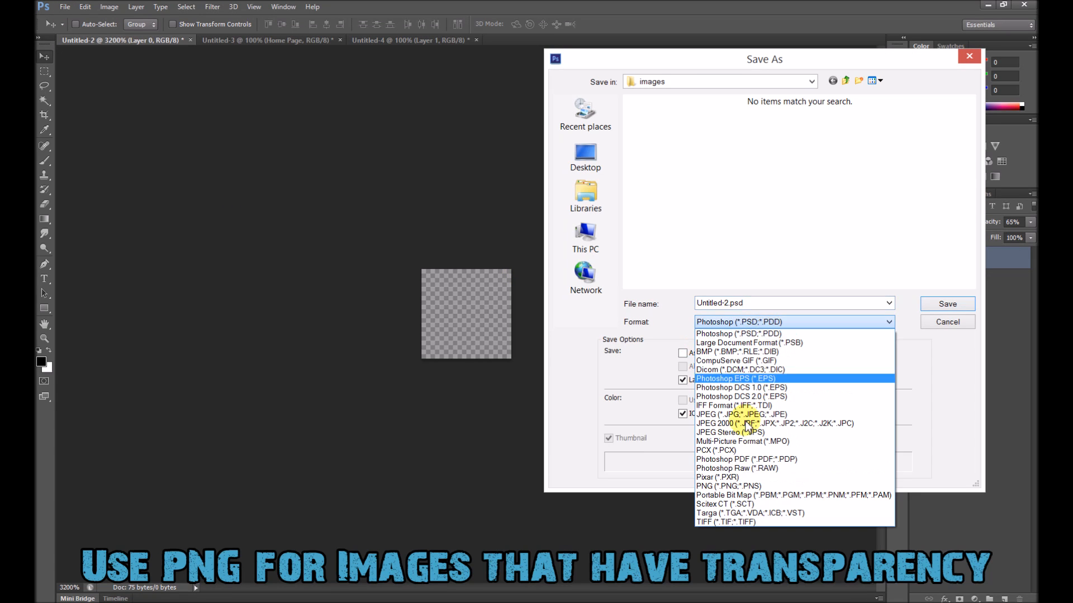
click(728, 486)
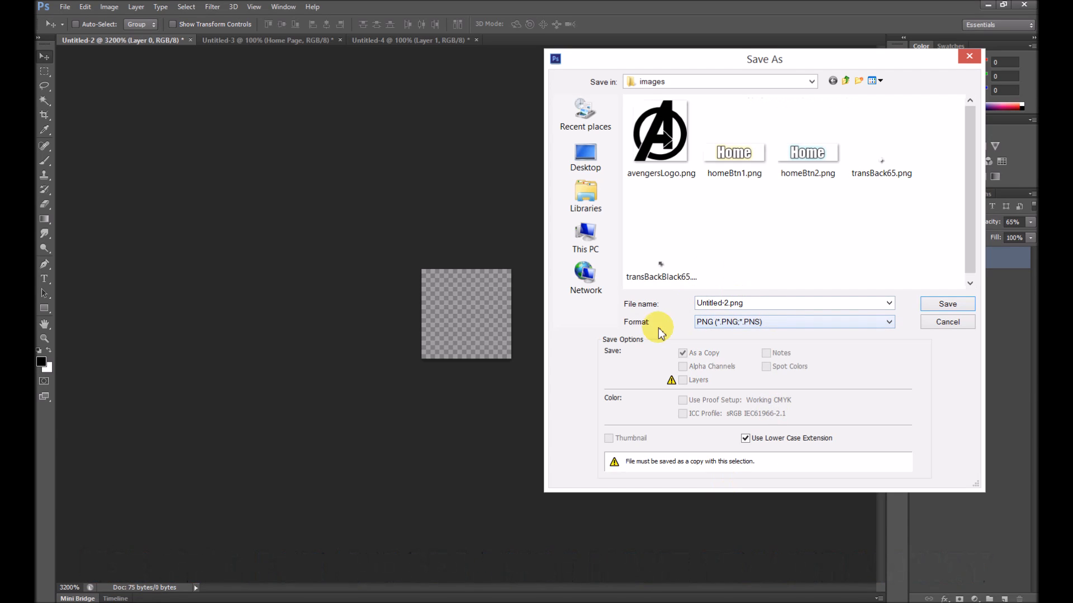
click(946, 321)
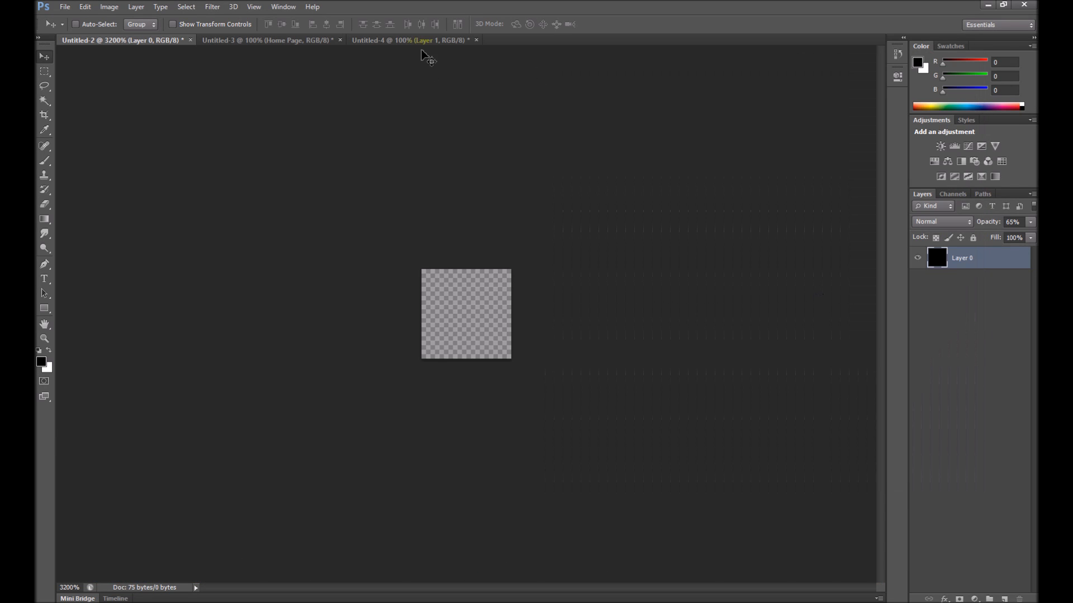
click(397, 40)
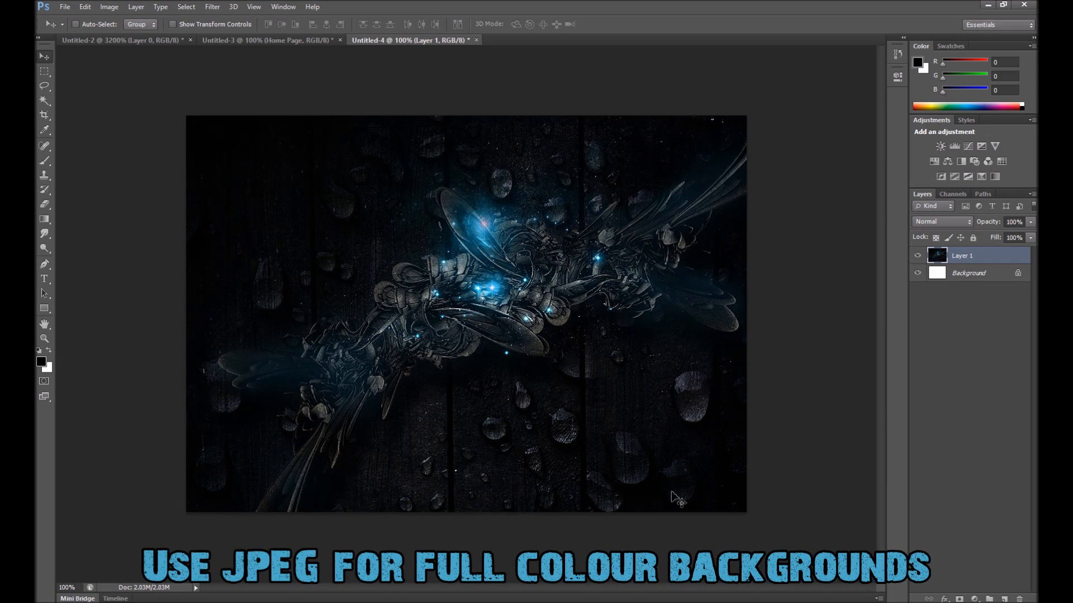
Step: Save the dark fractal background via Save As as a JPEG named homeBack1 in the images folder
click(64, 7)
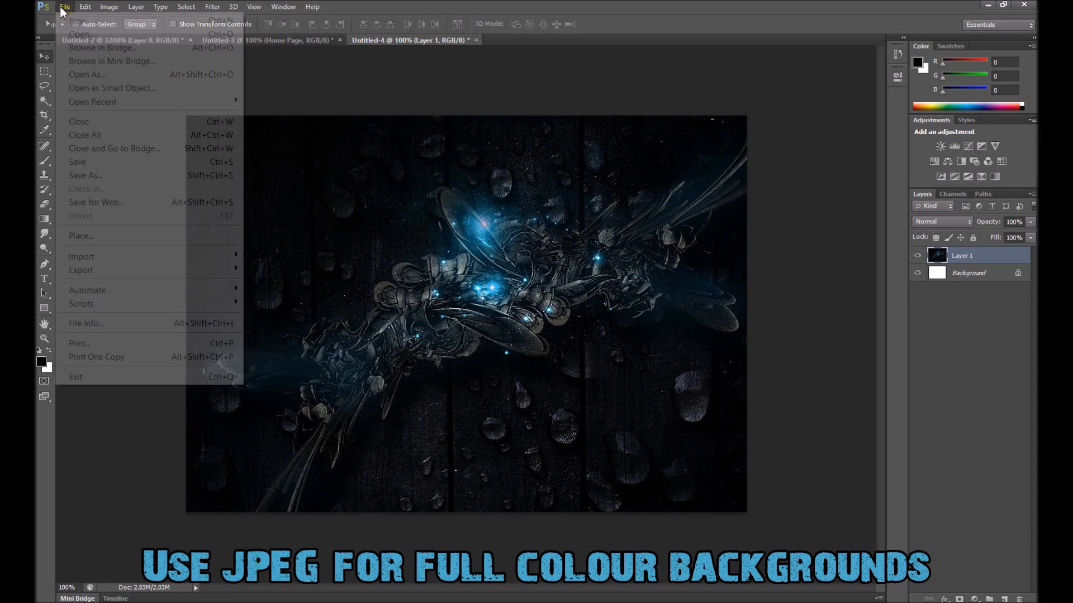
click(85, 176)
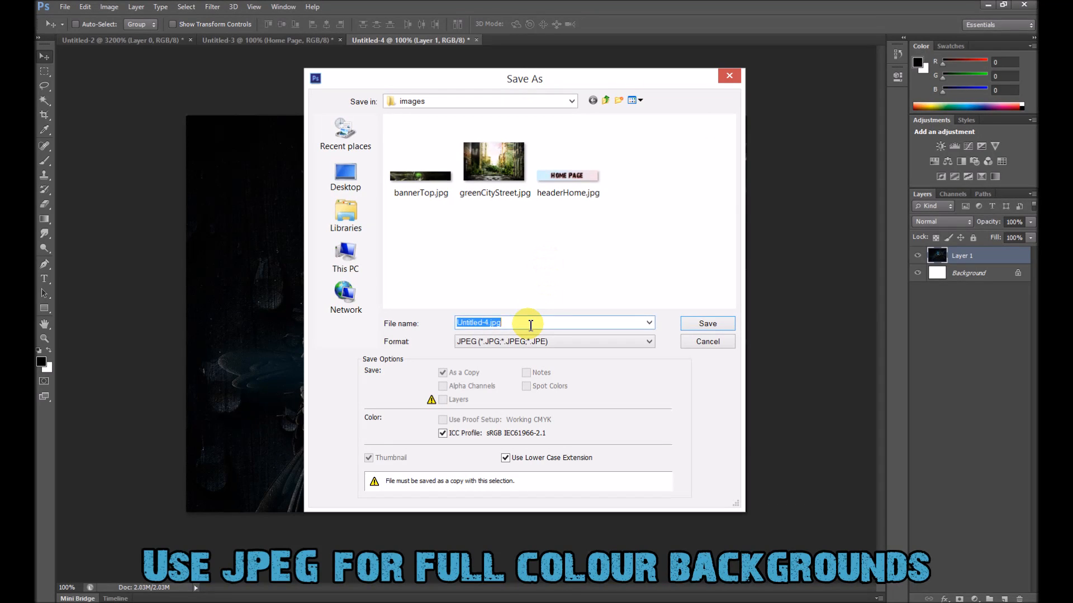
text(homeBack1)
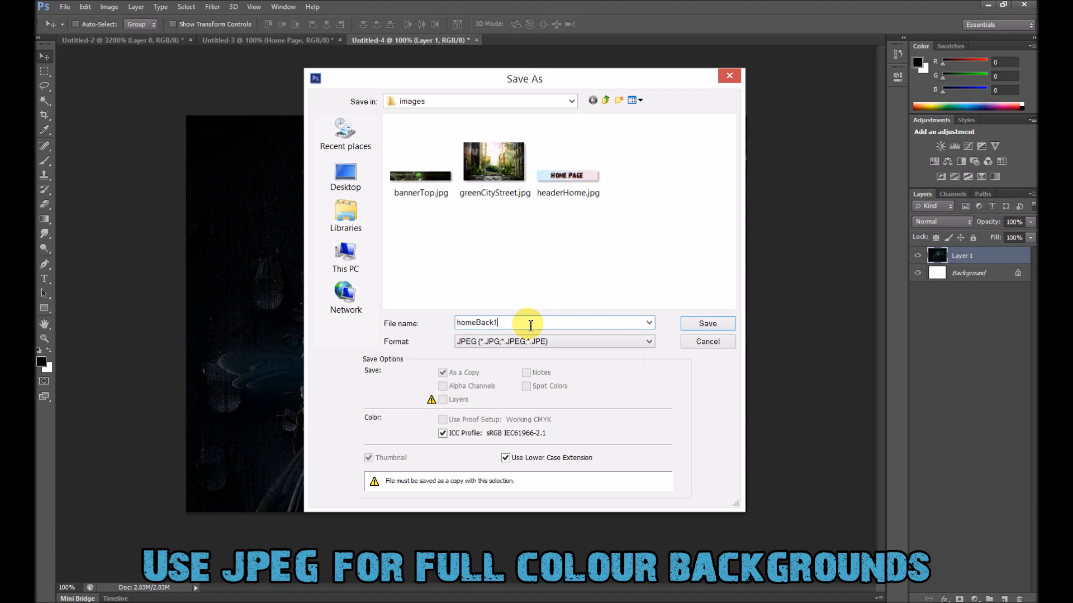
click(706, 323)
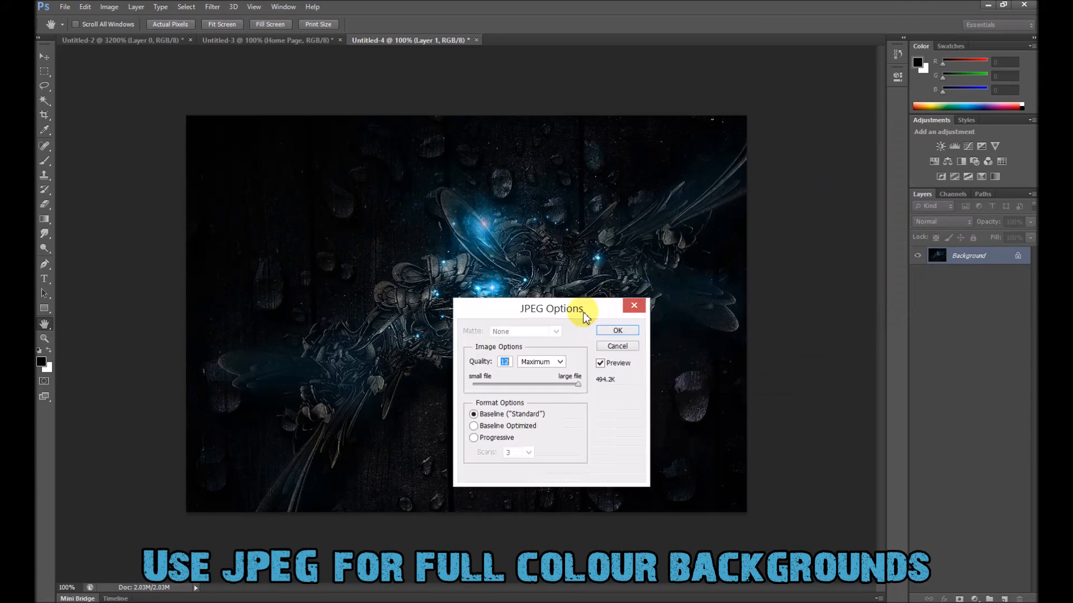
Step: Write homeBack1.jpg with the JPEG Quality slider lowered to Medium
drag(552, 309, 846, 127)
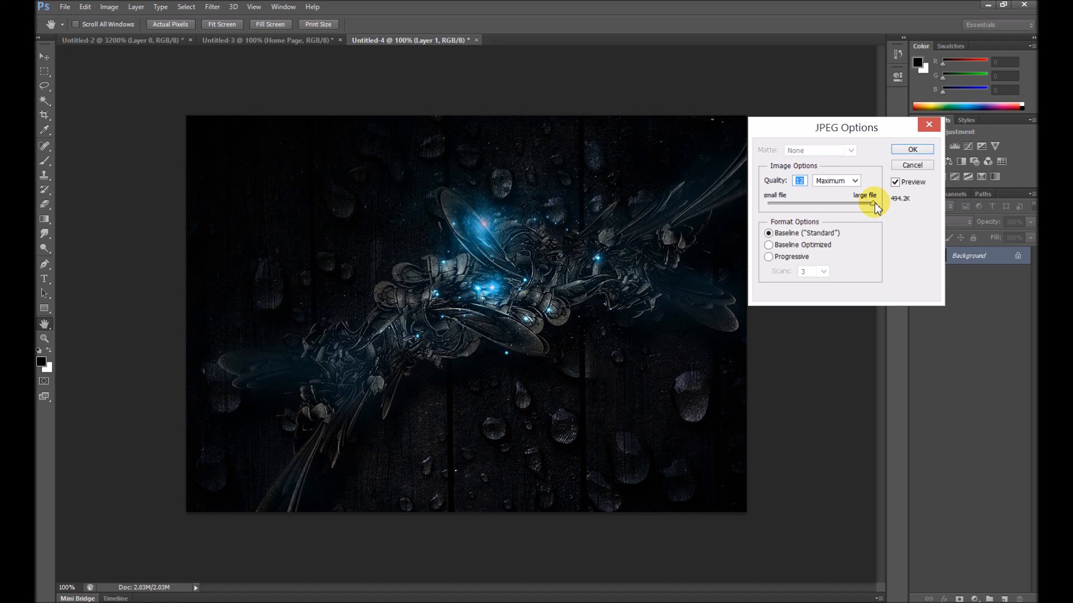
drag(869, 203, 825, 204)
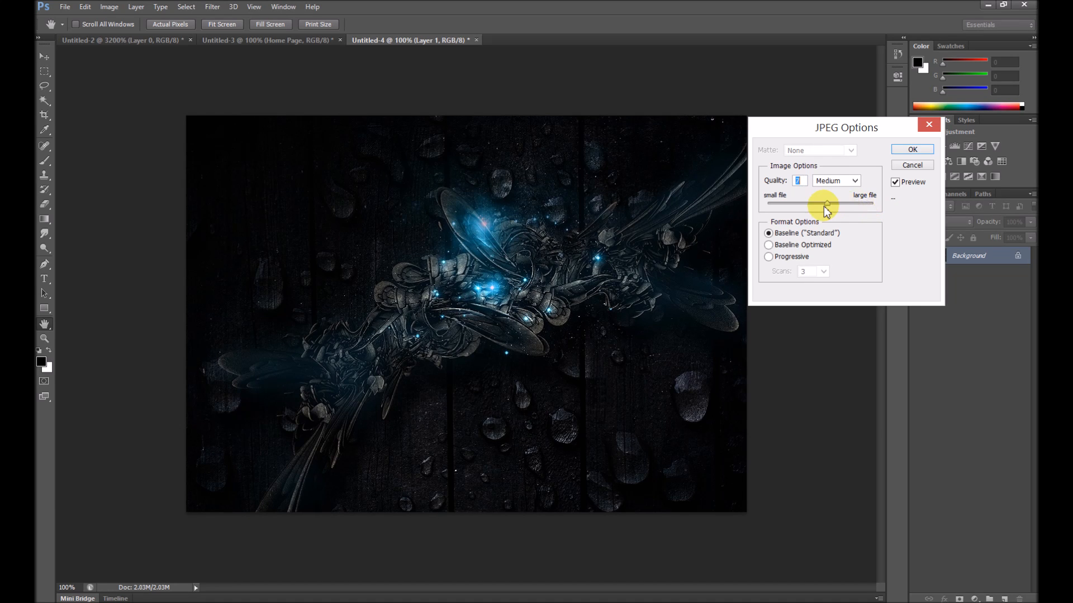
drag(828, 203, 818, 204)
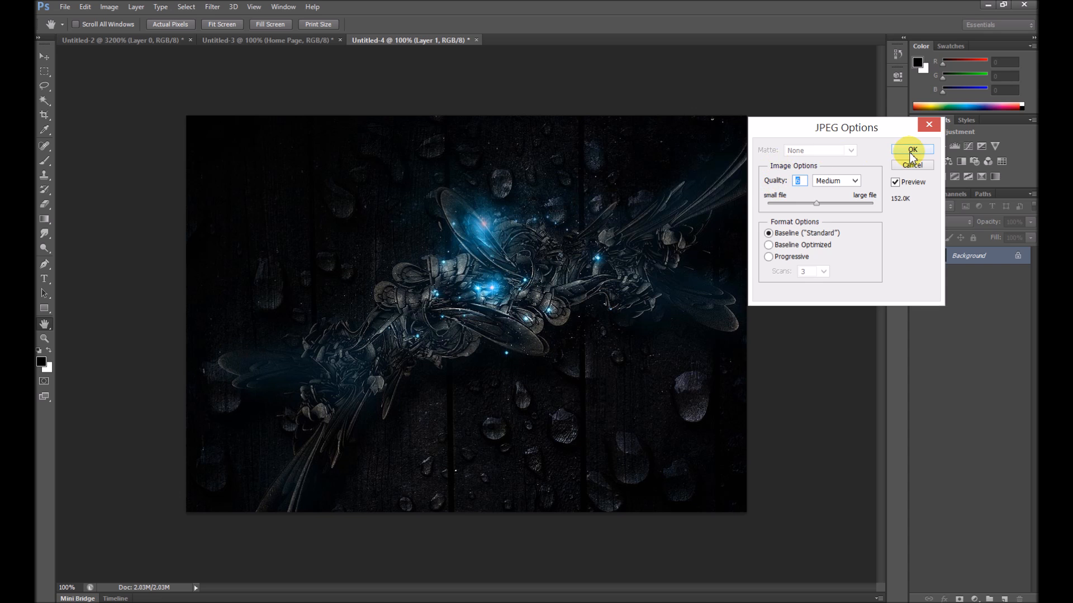
click(911, 150)
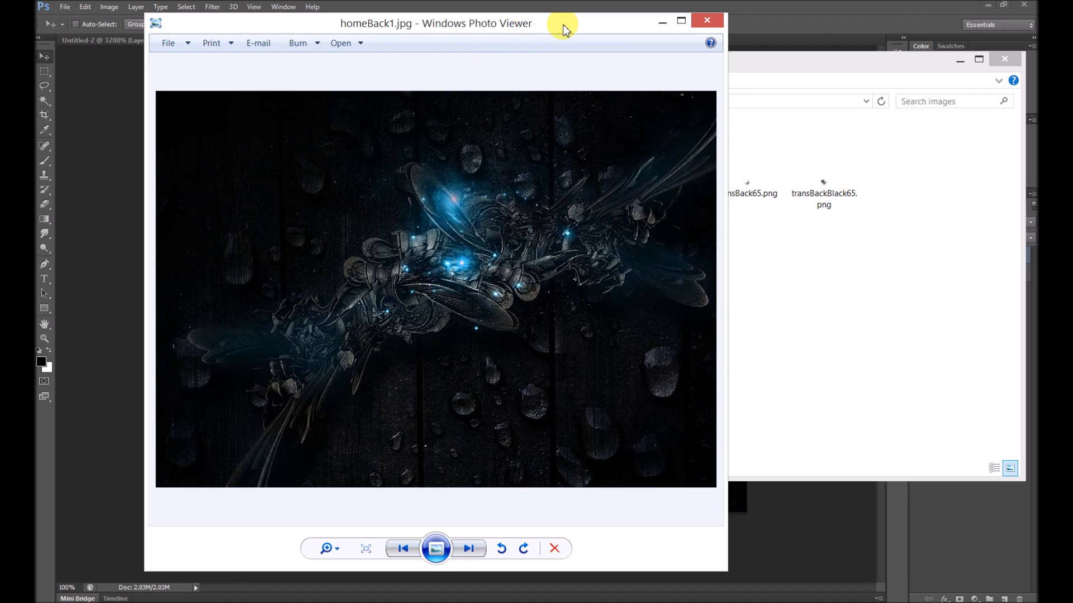
Step: Preview homeBack1.jpg in Windows Photo Viewer and close it
click(706, 20)
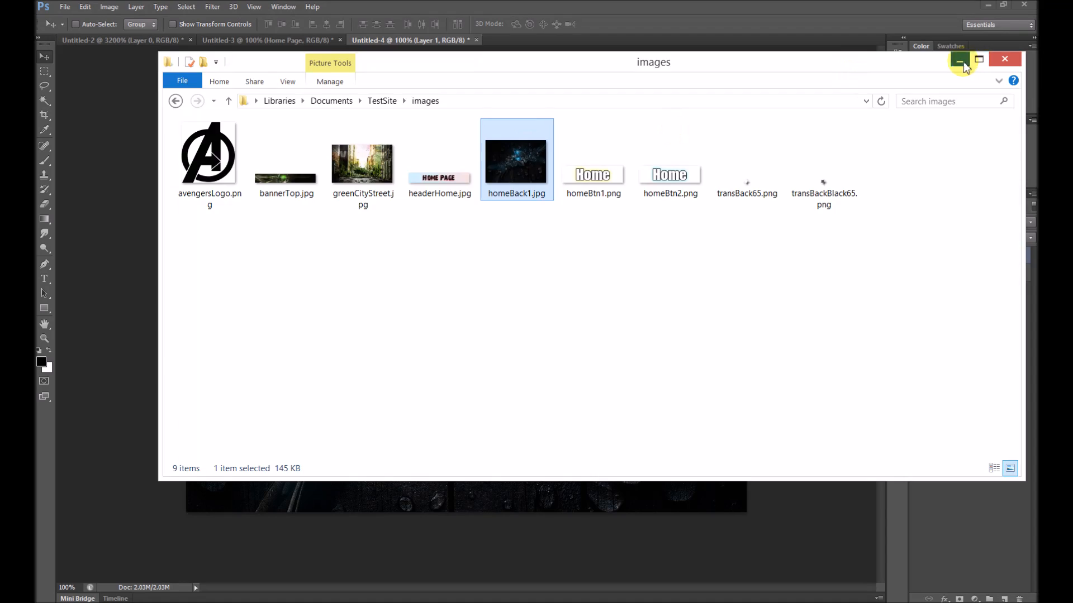
double_click(516, 158)
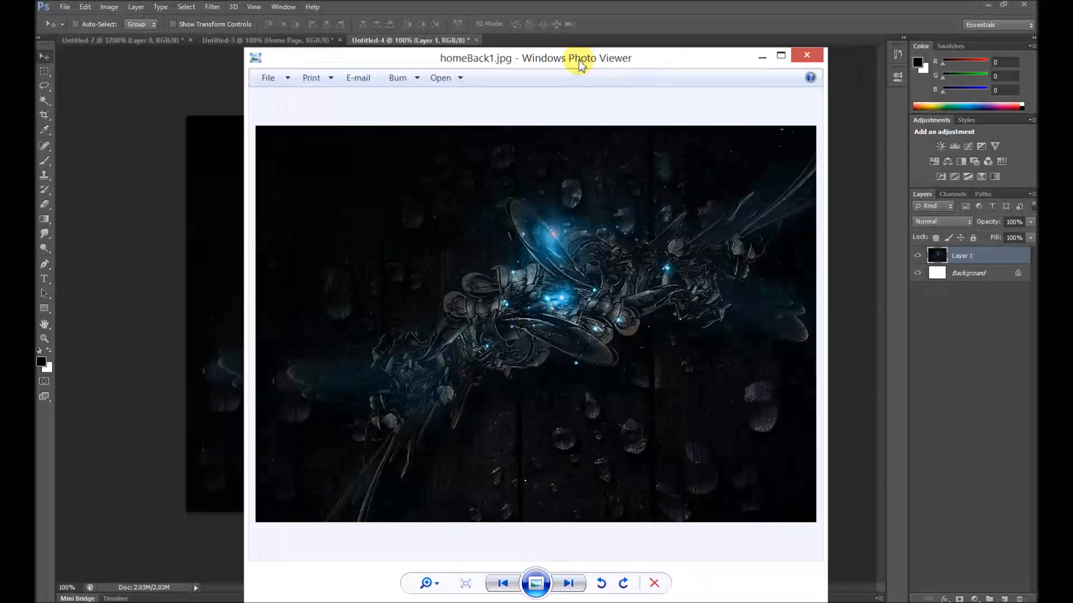
click(805, 56)
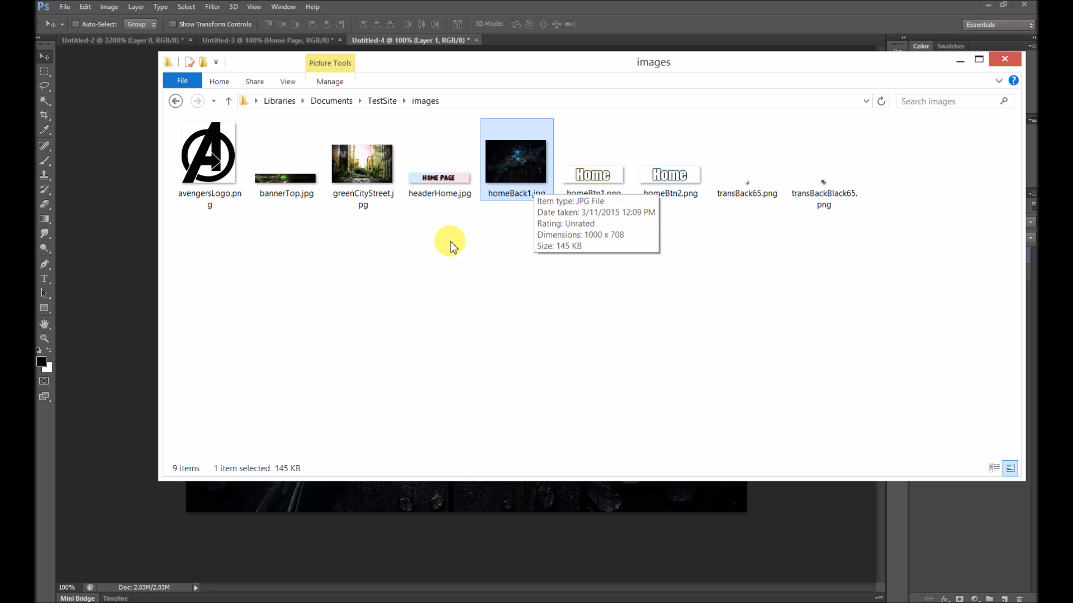
Step: Compare homeBack1.jpg's 145 KB size with the homeBtn1.png button image
click(362, 162)
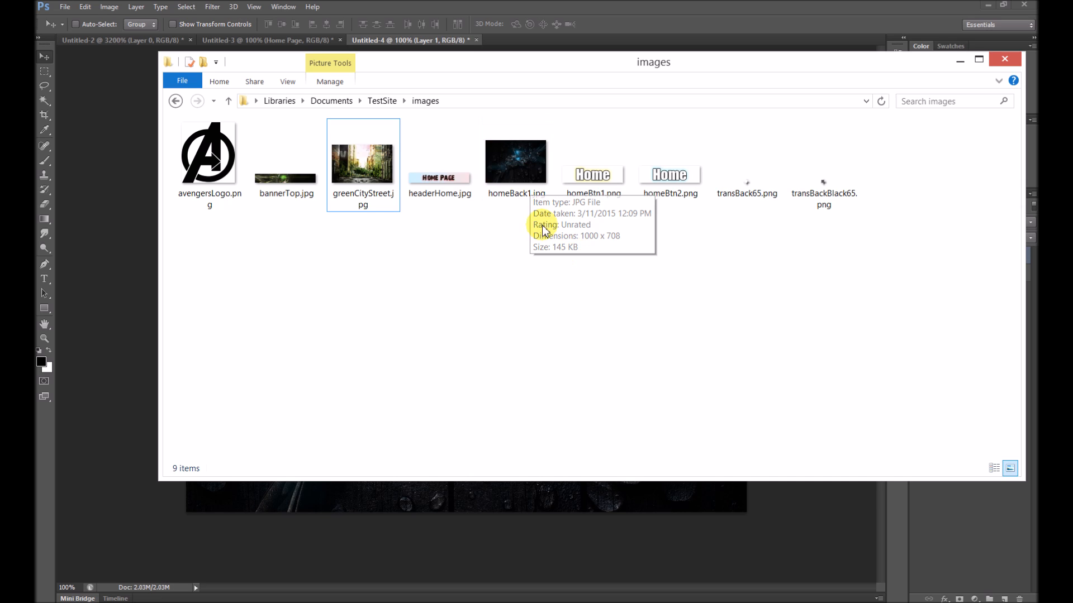
click(517, 161)
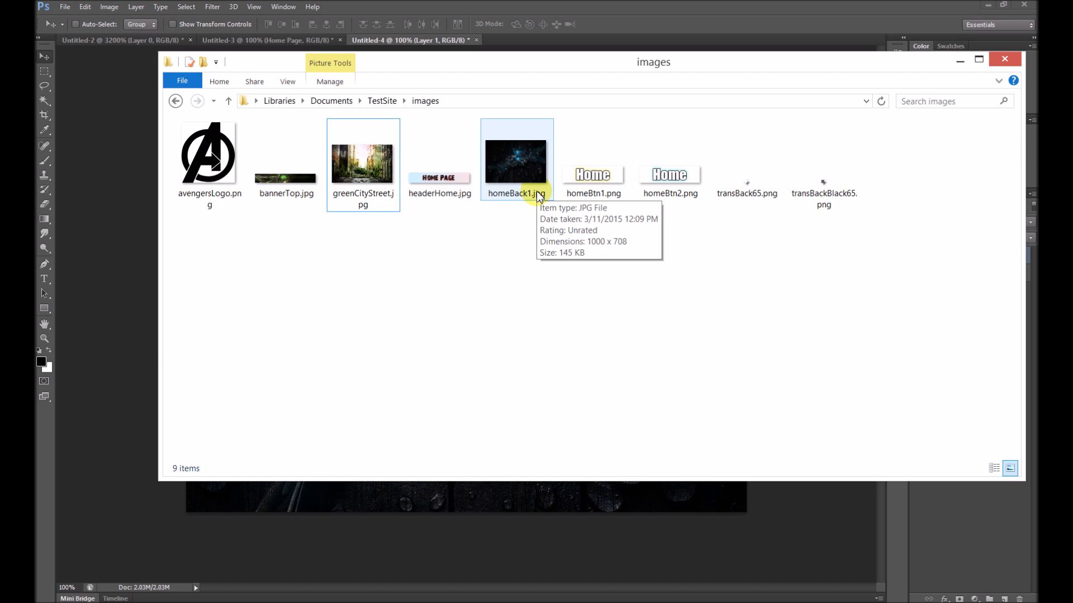
click(593, 161)
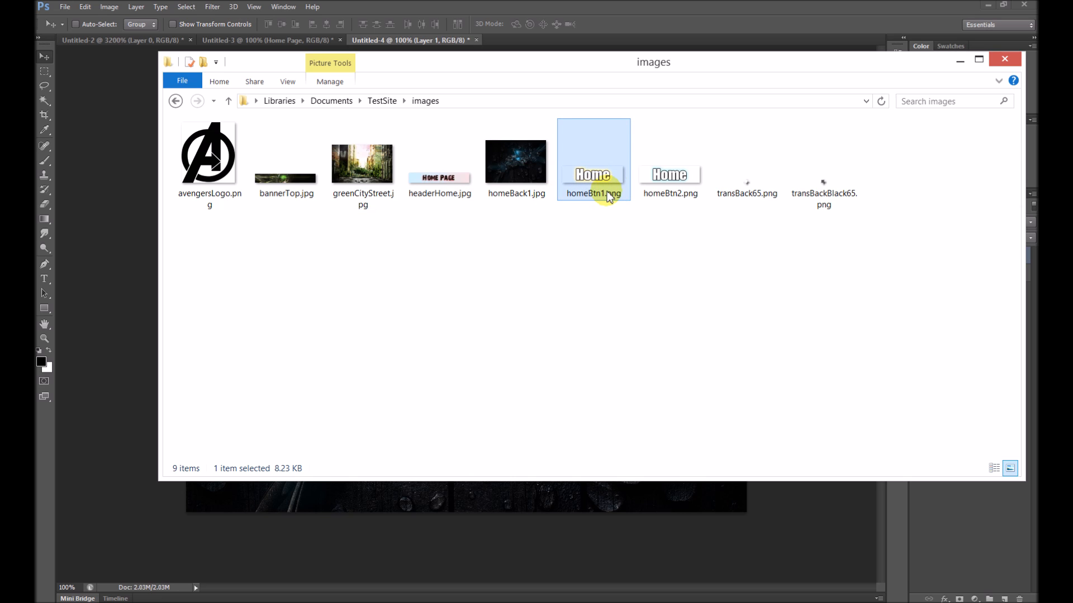
mouse_move(599, 194)
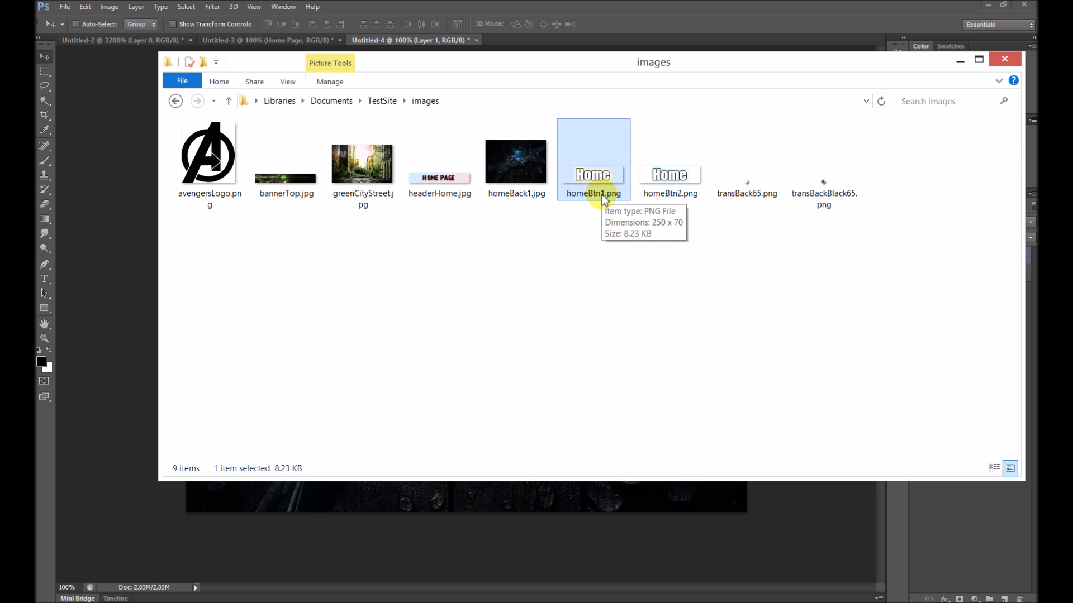
mouse_move(129, 201)
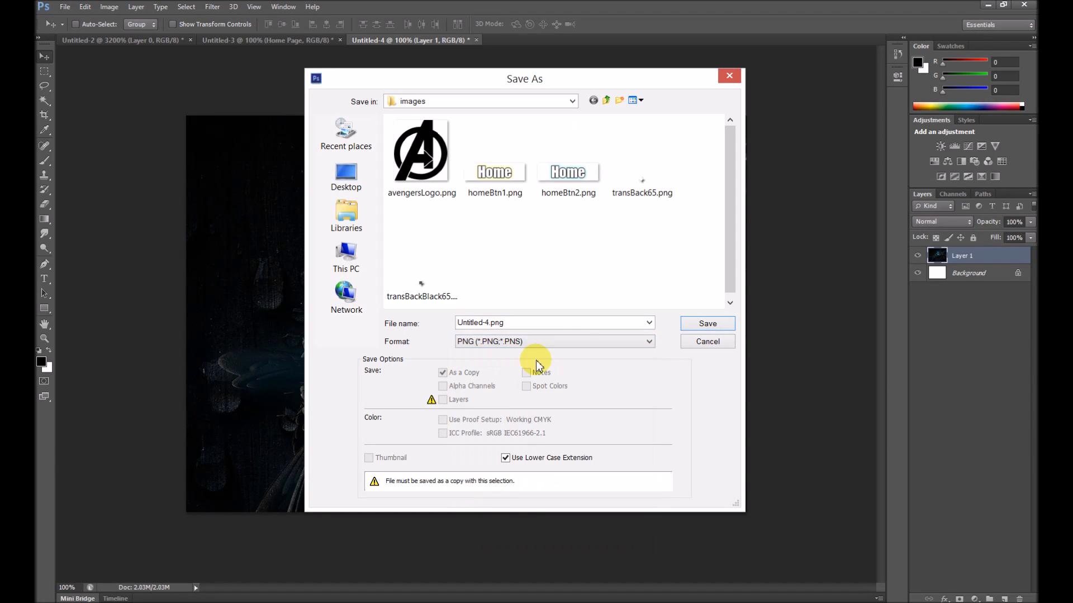
Step: Save the dark background as test.png in the images folder for size comparison
text(test)
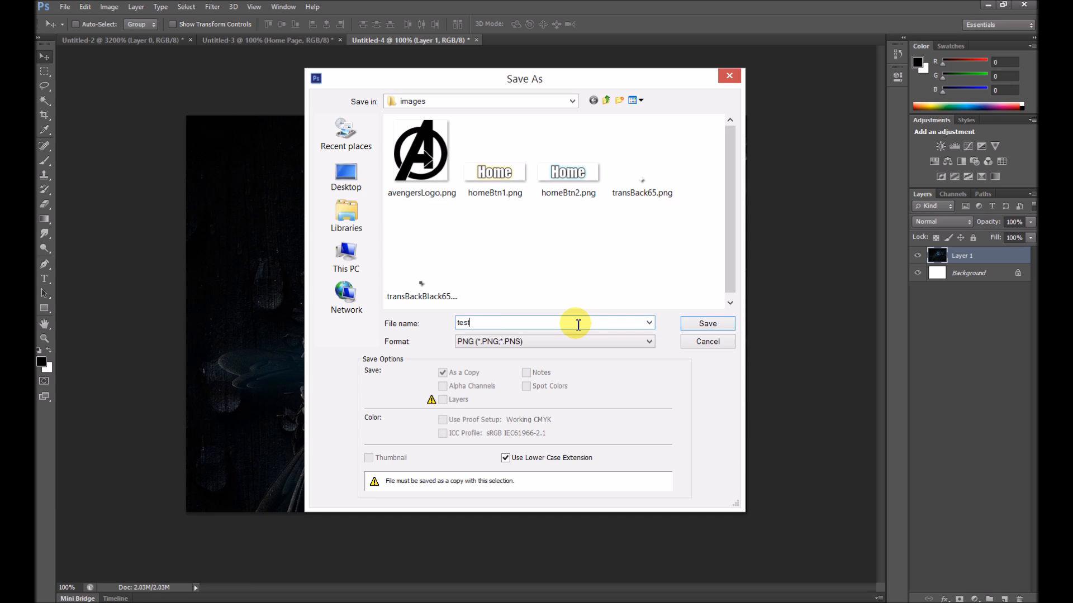
click(706, 324)
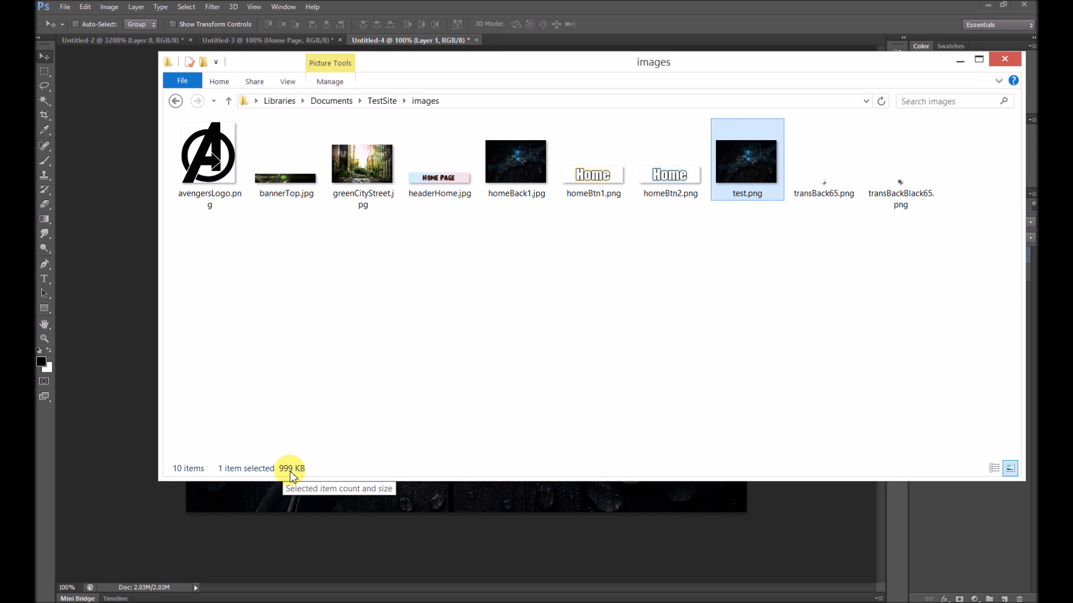
mouse_move(747, 226)
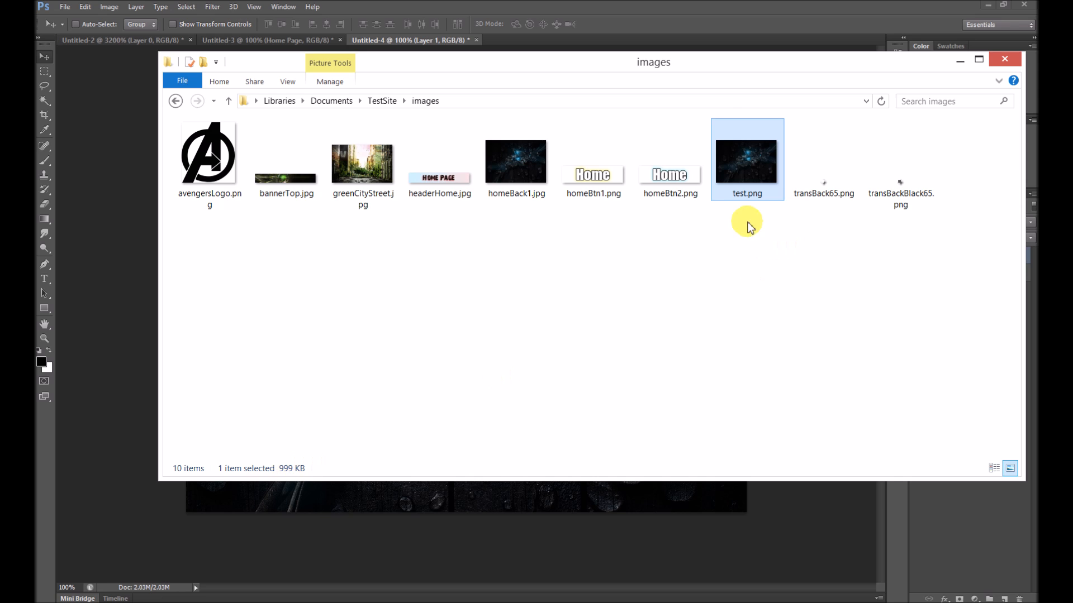
double_click(746, 160)
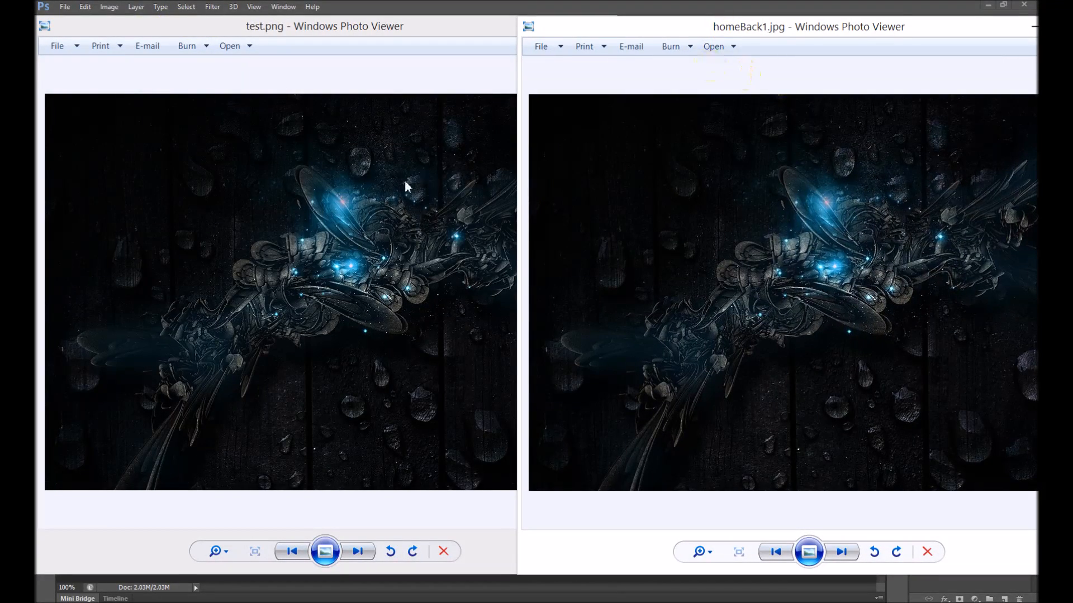
mouse_move(787, 93)
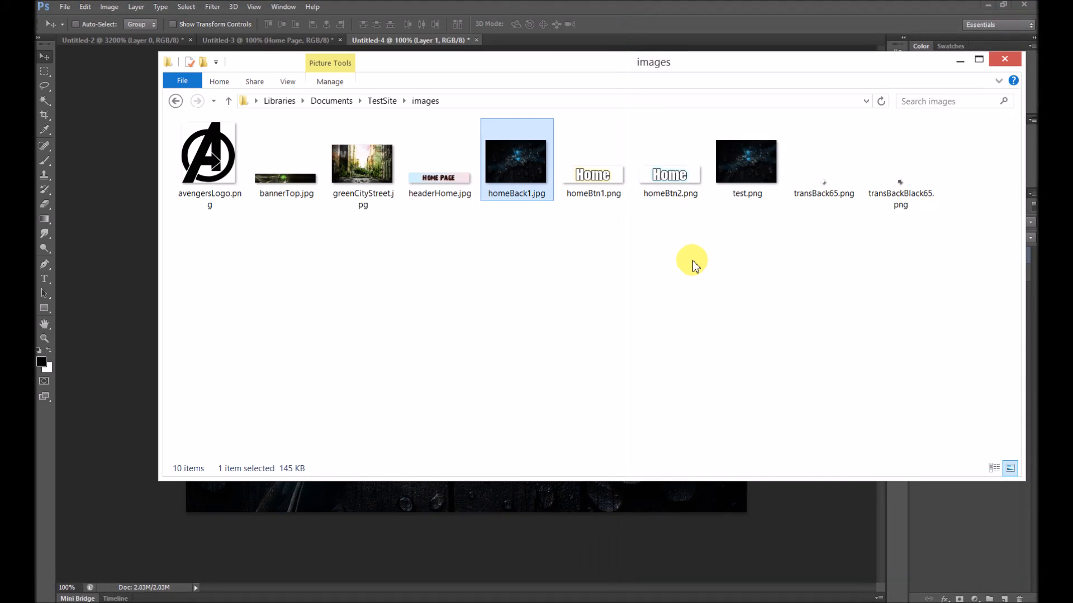
click(746, 161)
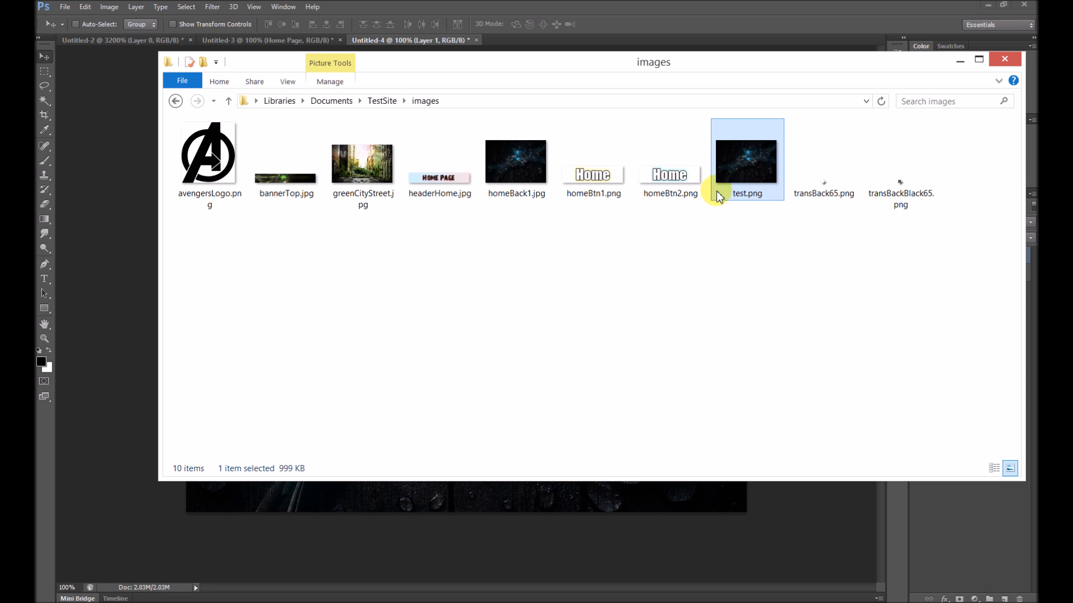